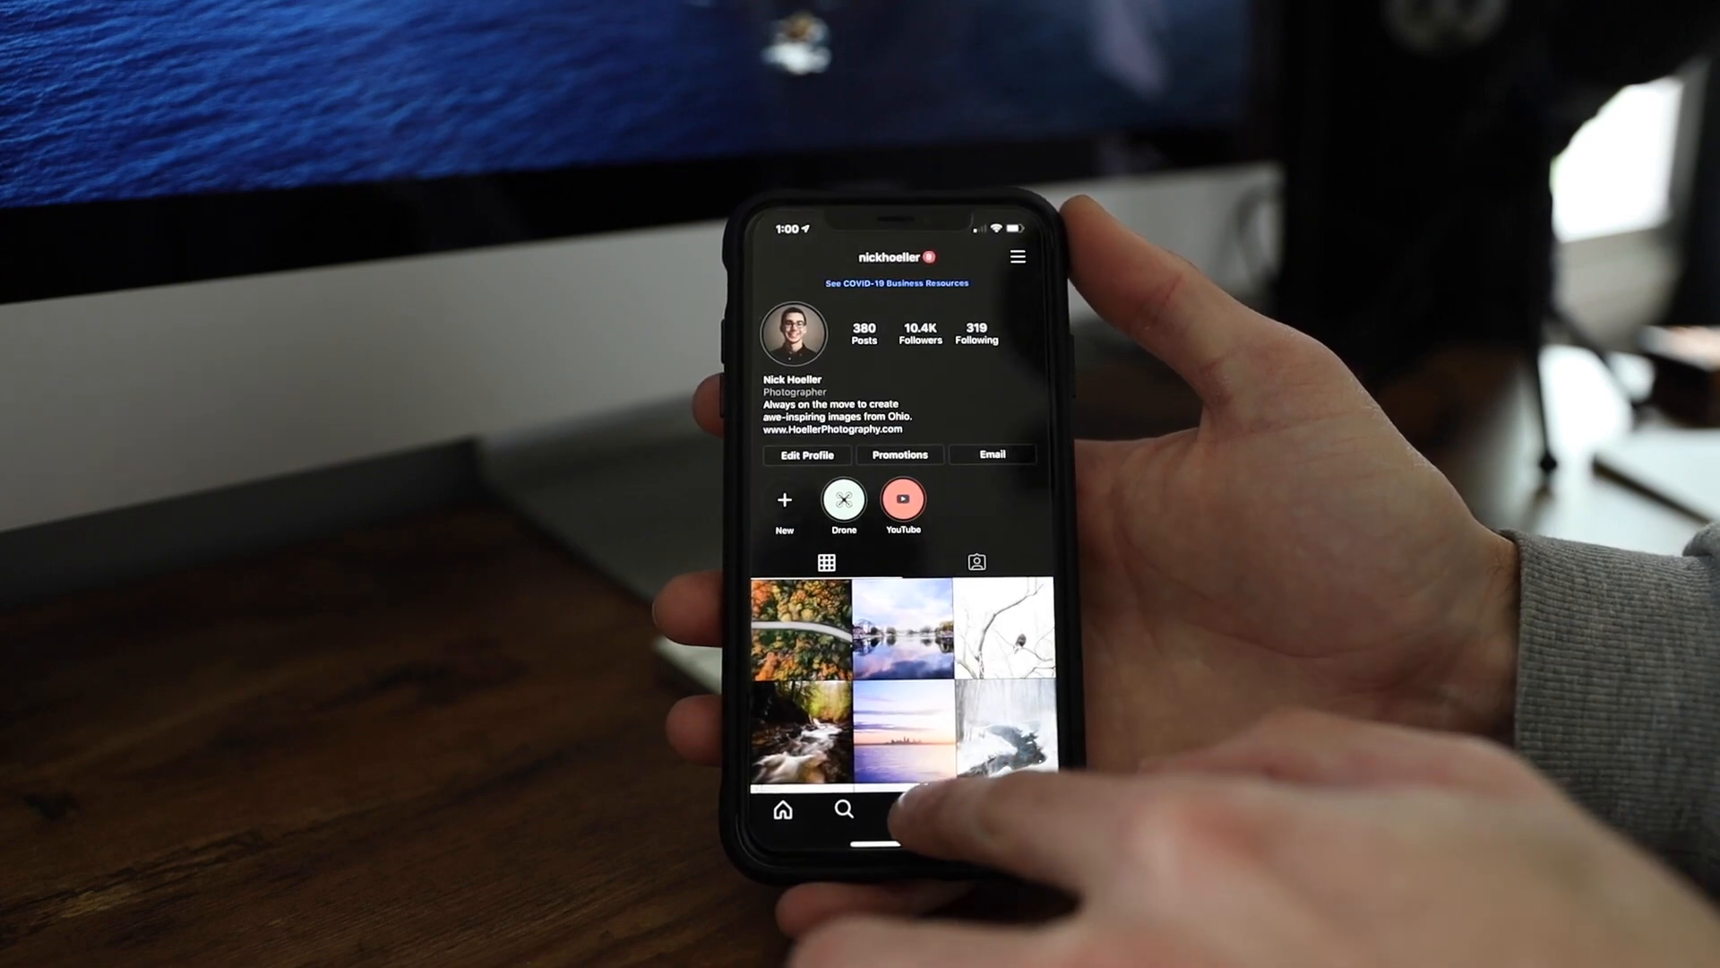
Begin a new post with the lake reflection photo and continue to filters.
{"action": "left_click", "coordinate": [783, 500]}
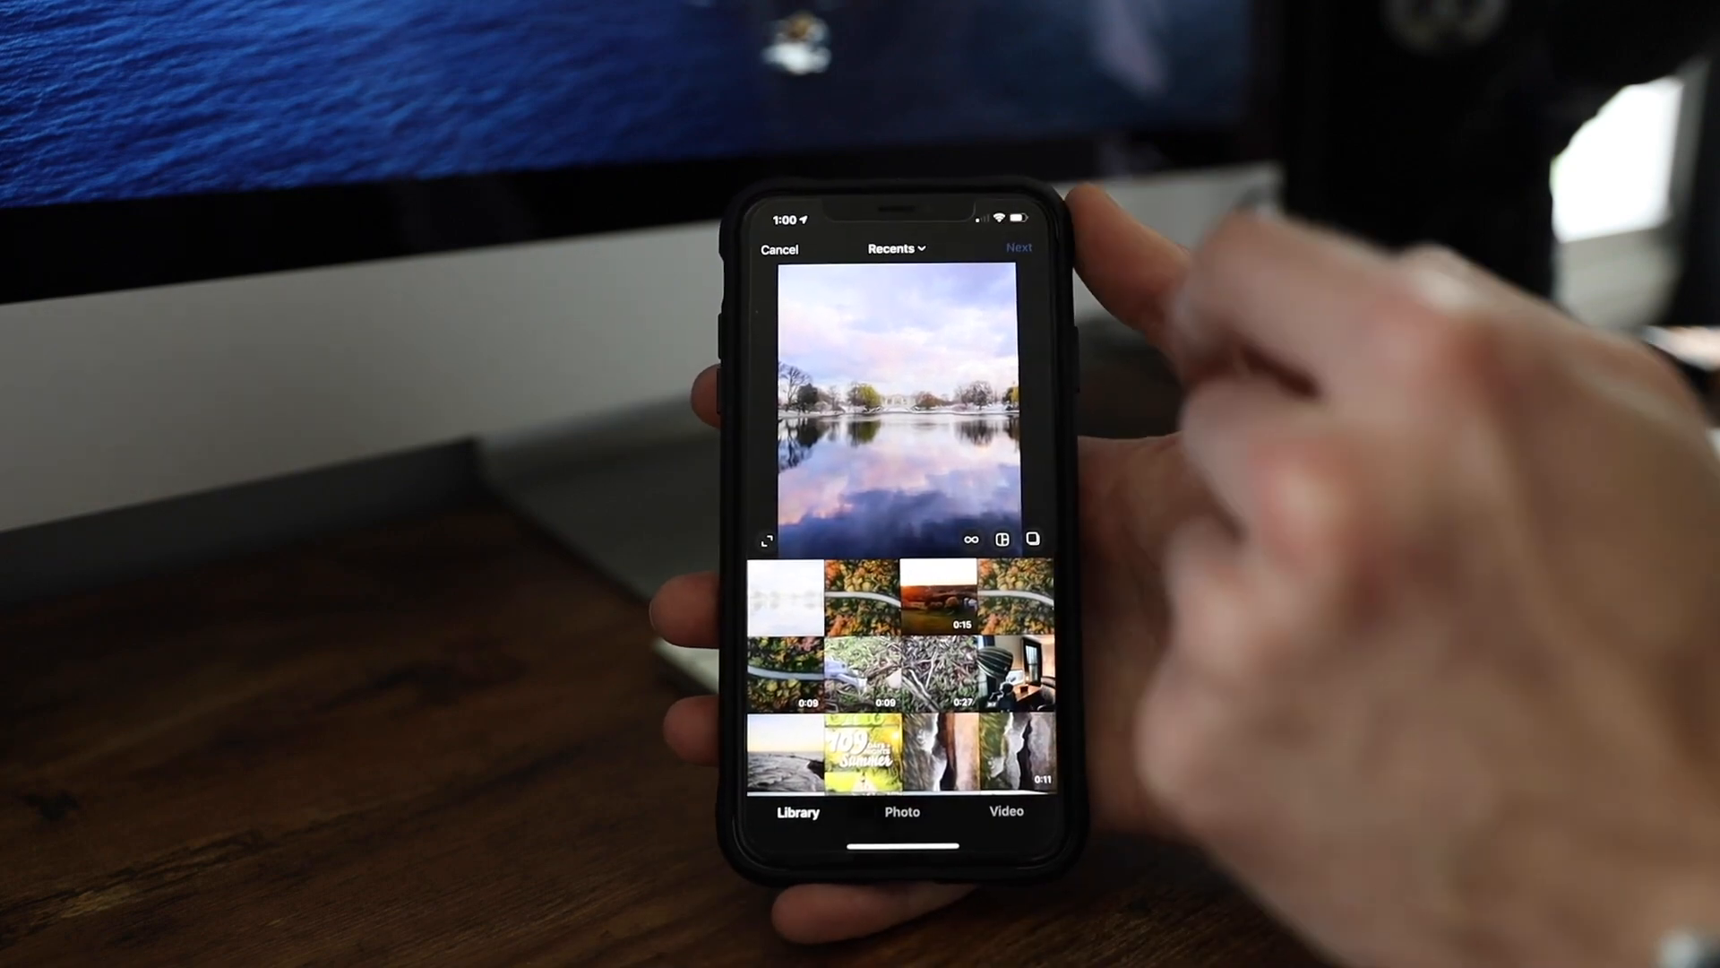
{"action": "left_click", "coordinate": [1018, 248]}
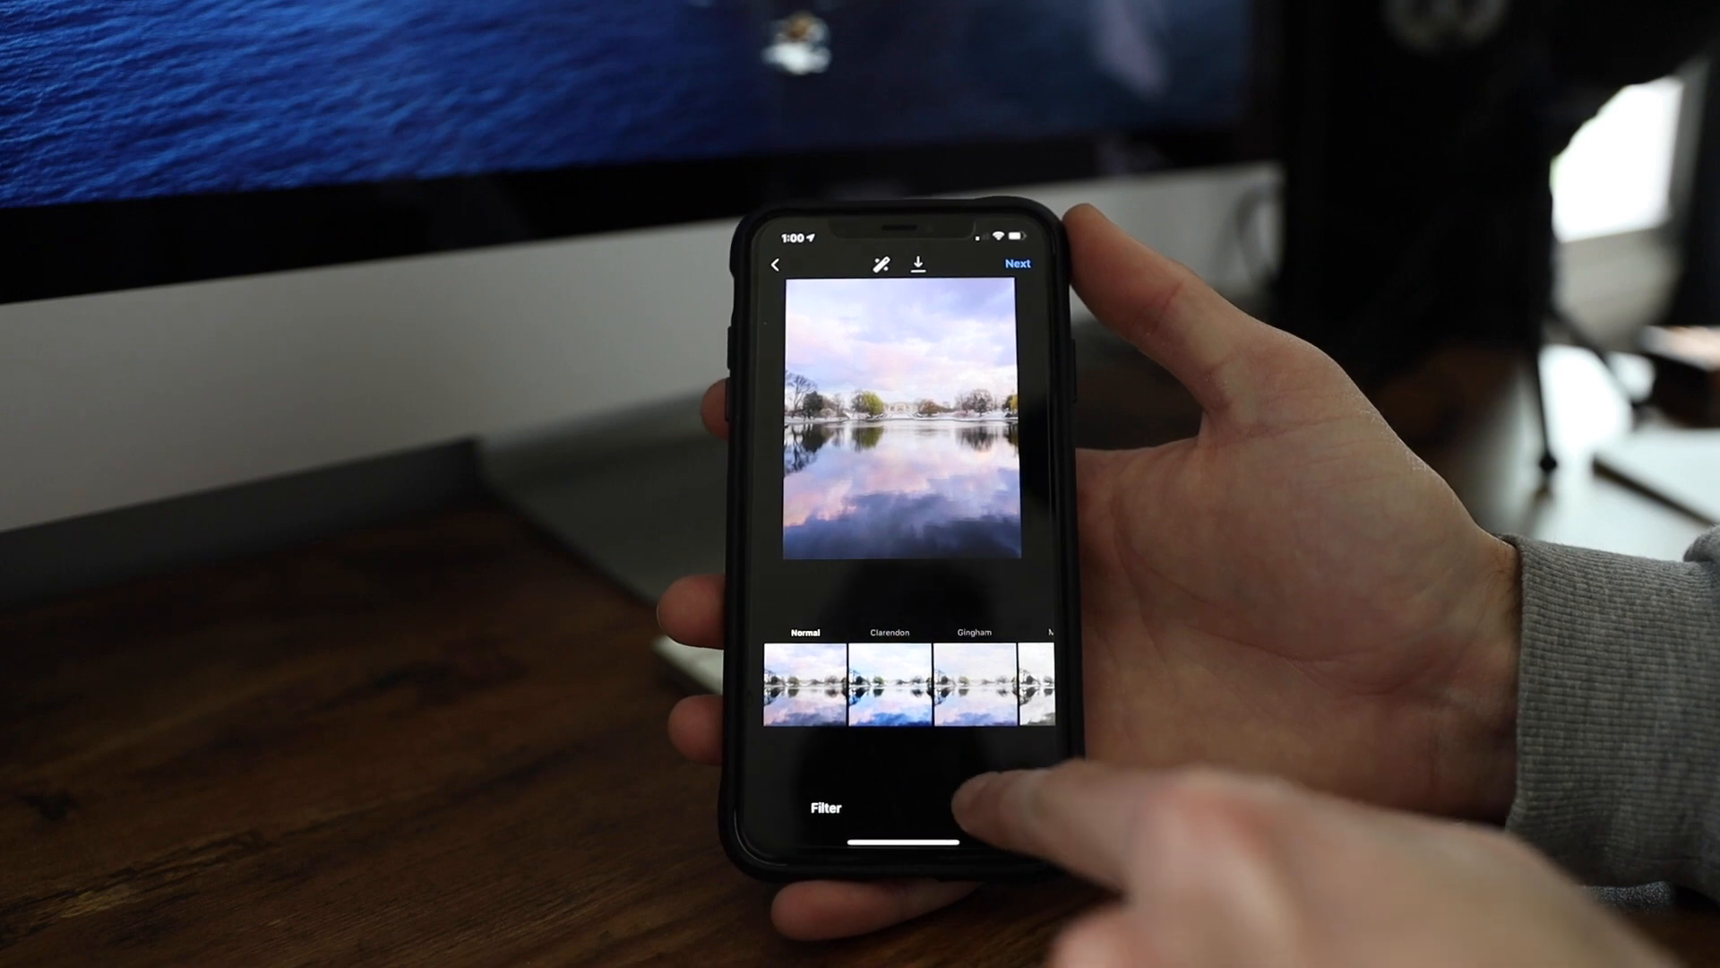
In Edit, adjust the lake photo's brightness, contrast and saturation, then move to Vignette.
{"action": "left_click", "coordinate": [979, 810]}
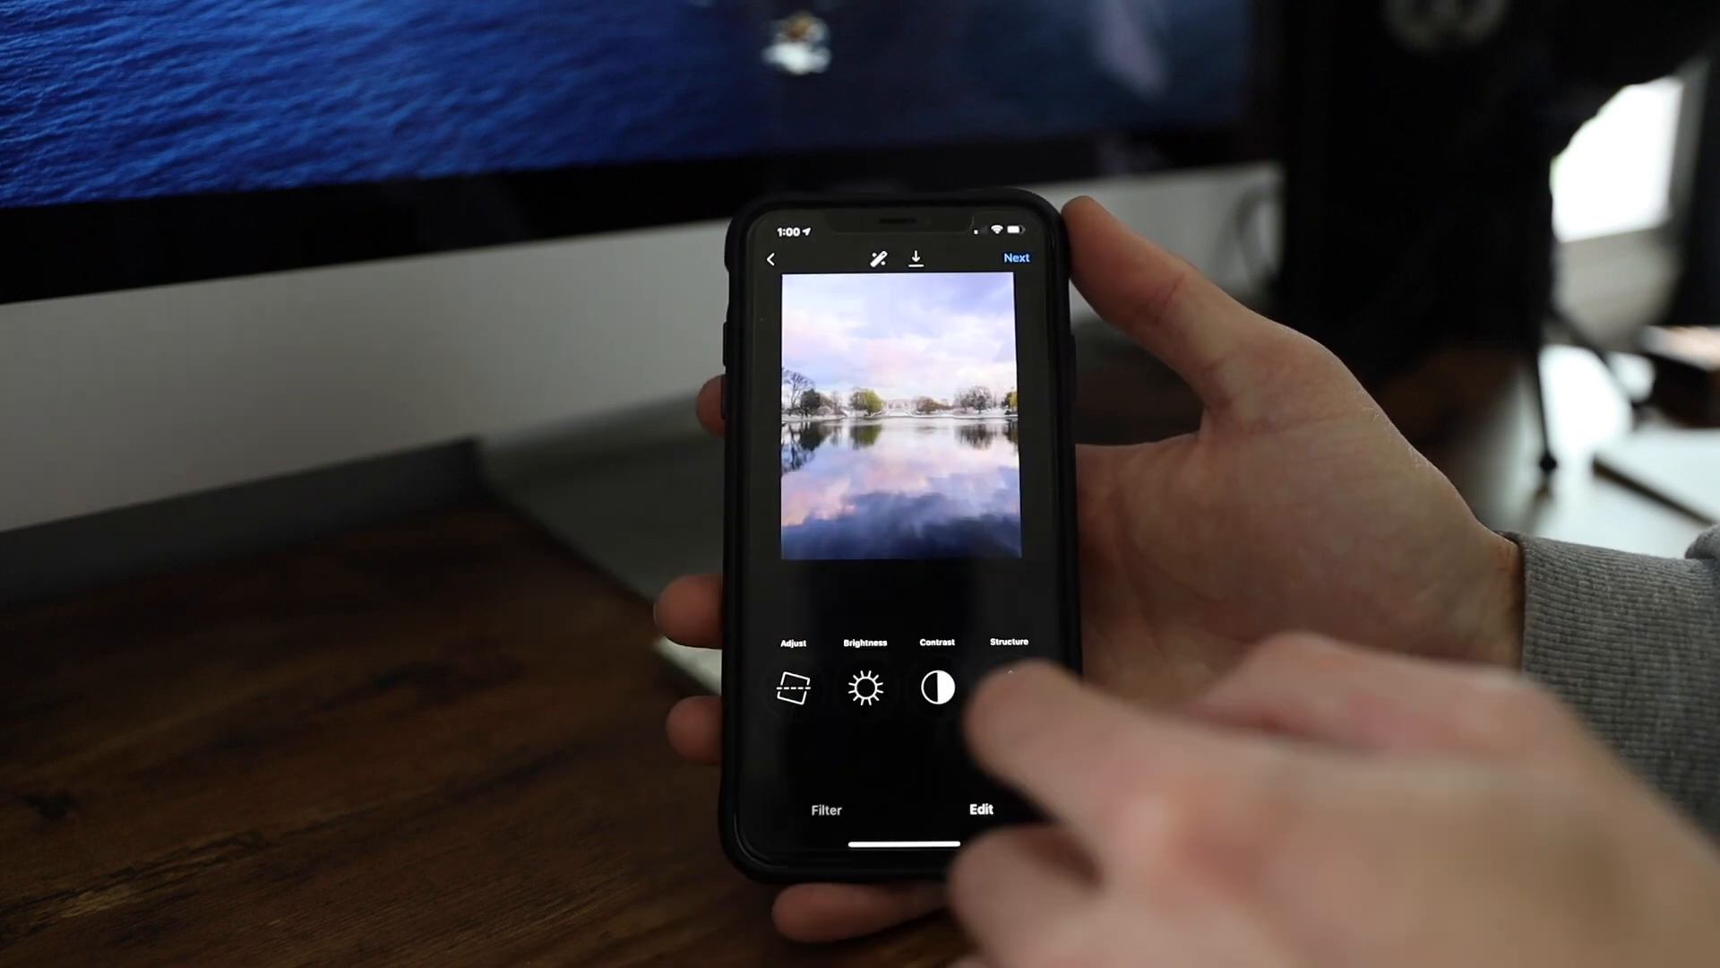
{"action": "left_click", "coordinate": [937, 687]}
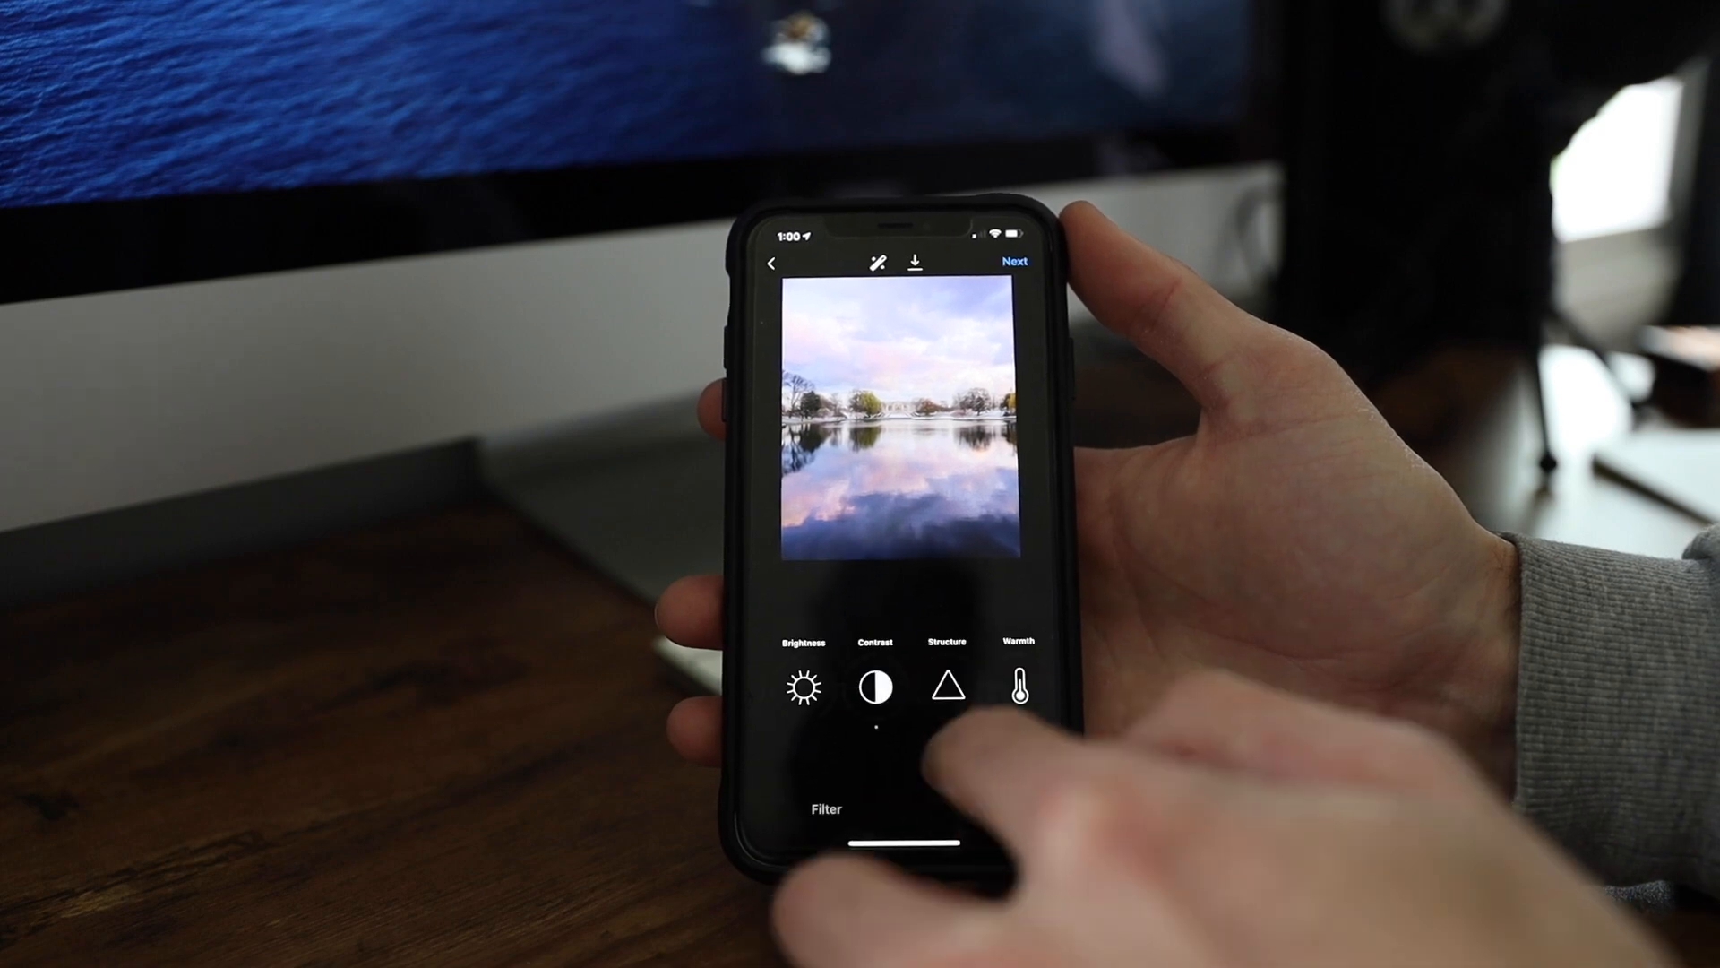
{"action": "left_click", "coordinate": [803, 687]}
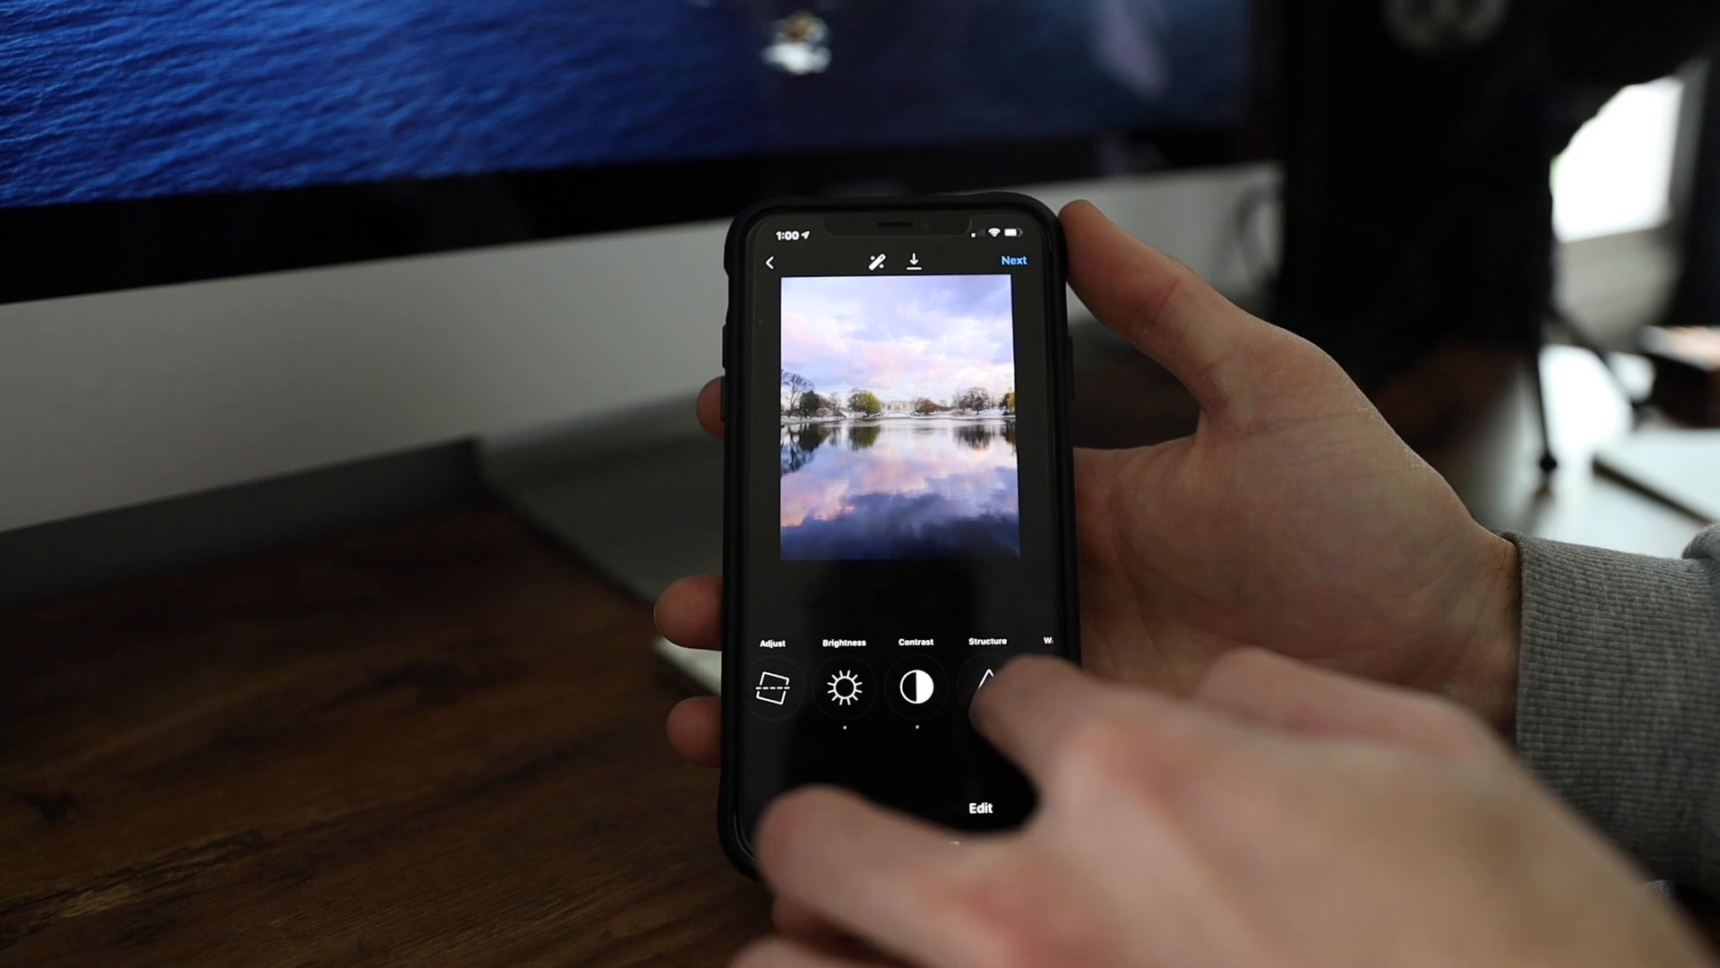
{"action": "left_click", "coordinate": [984, 686]}
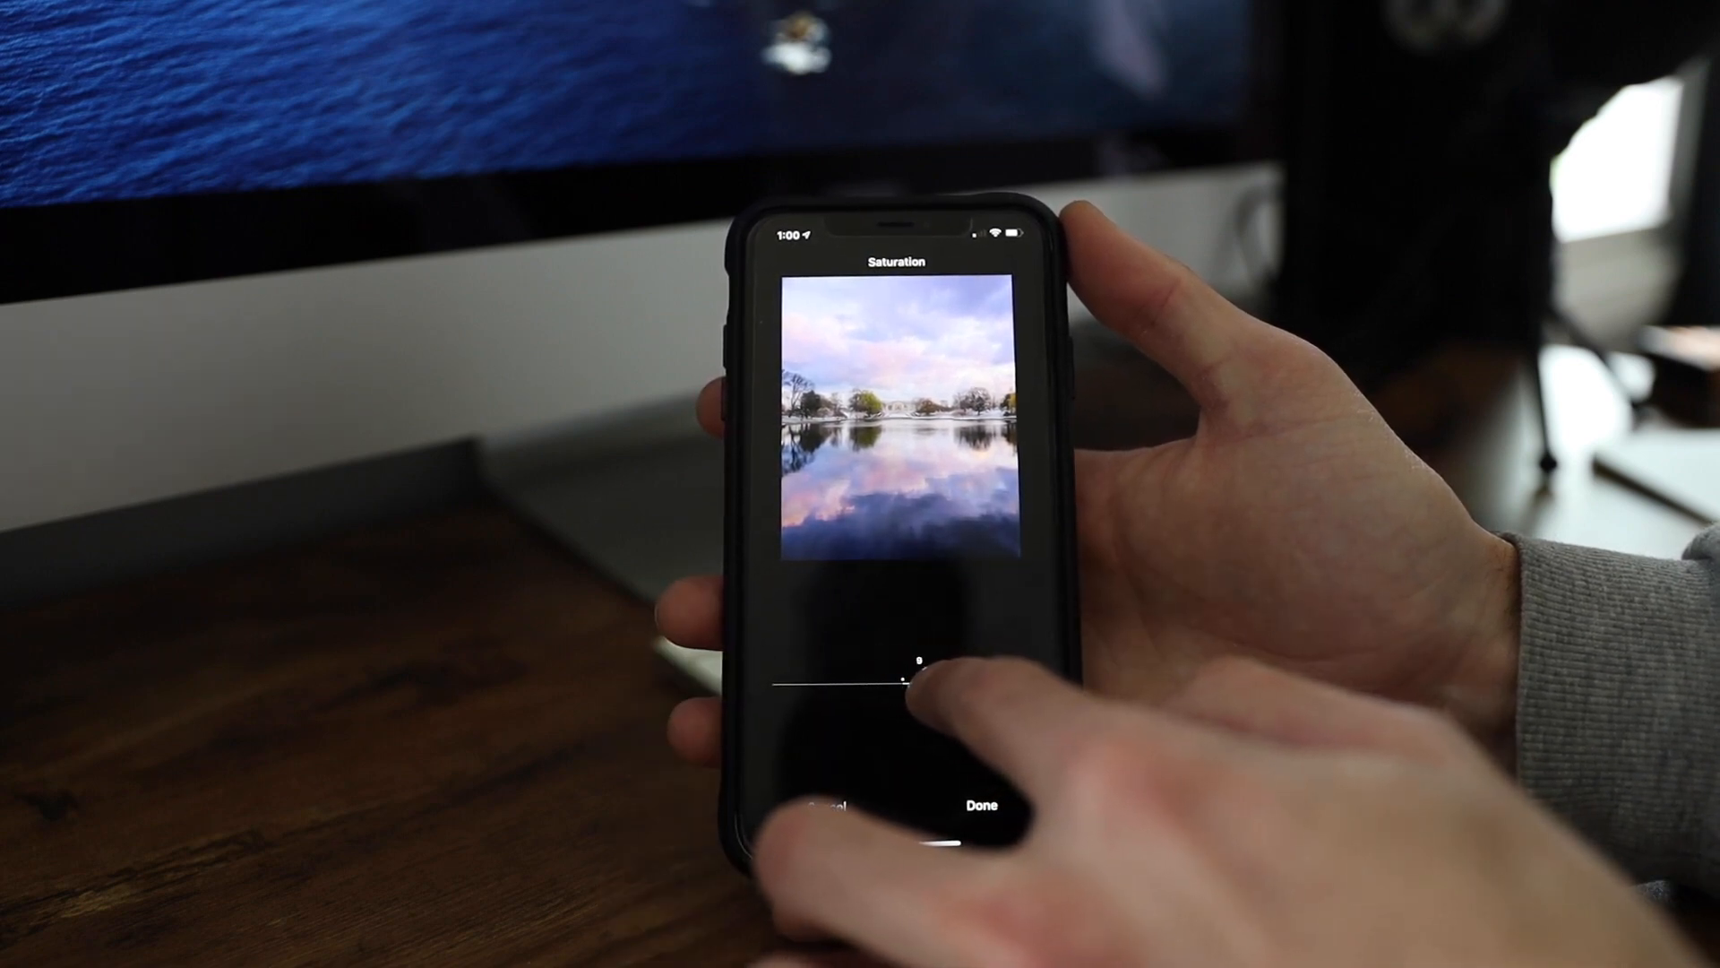
{"action": "left_click", "coordinate": [982, 805]}
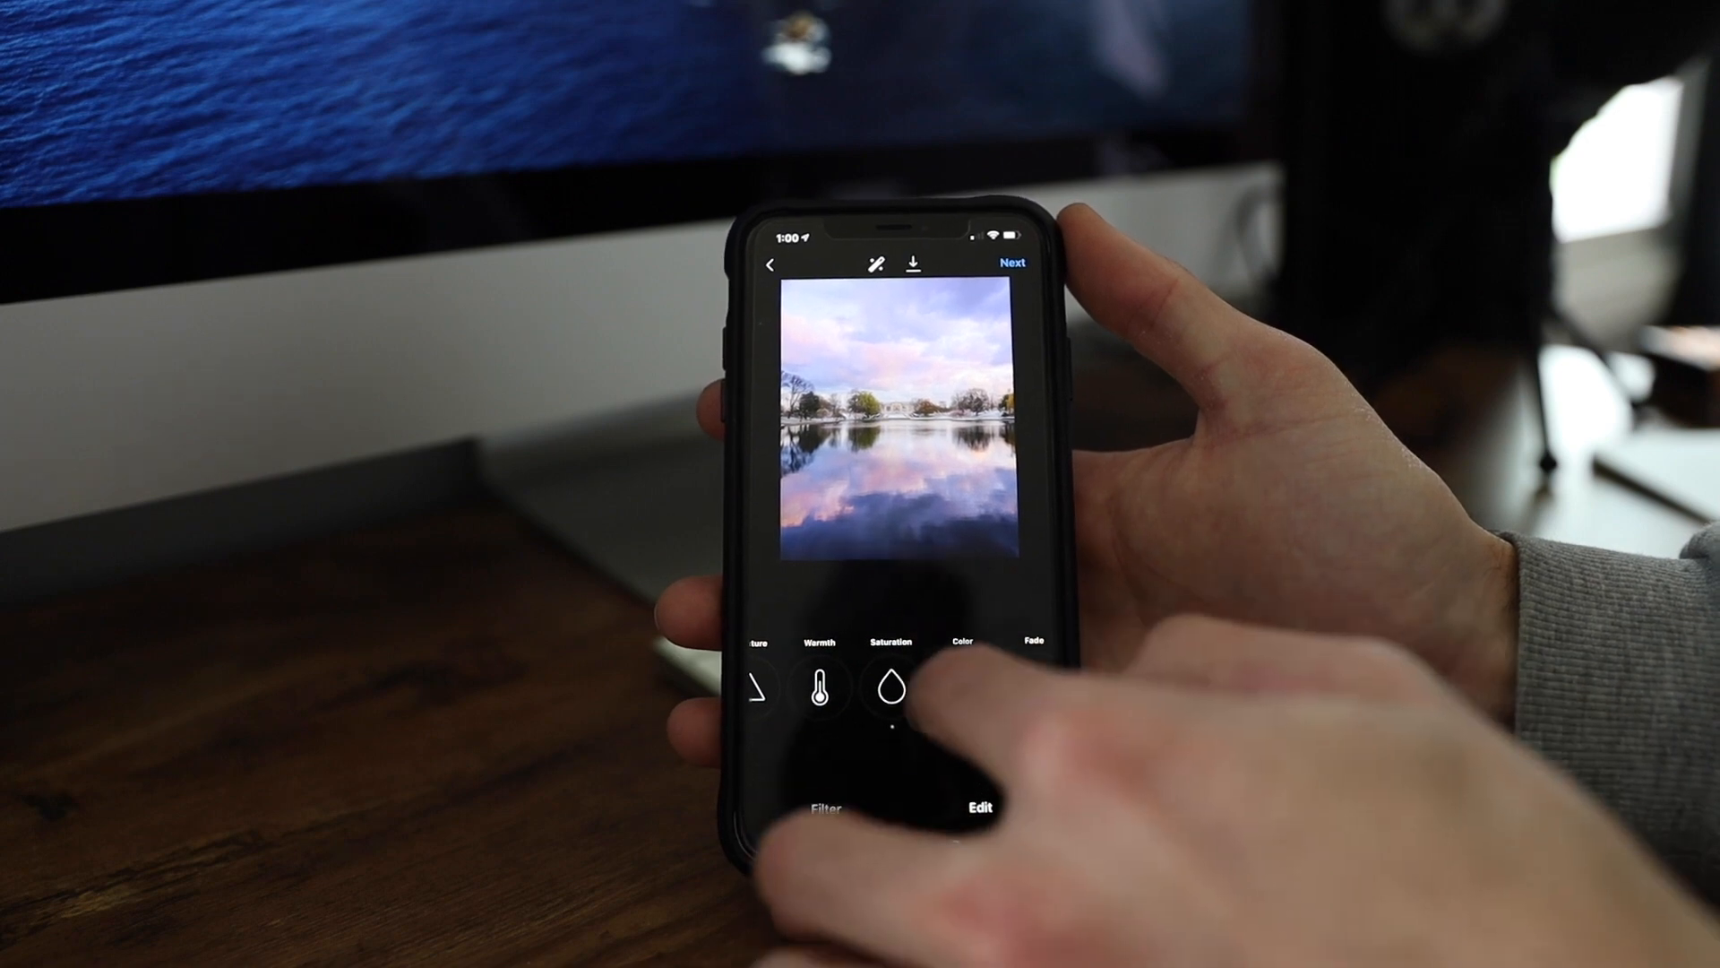
{"action": "left_click", "coordinate": [889, 687]}
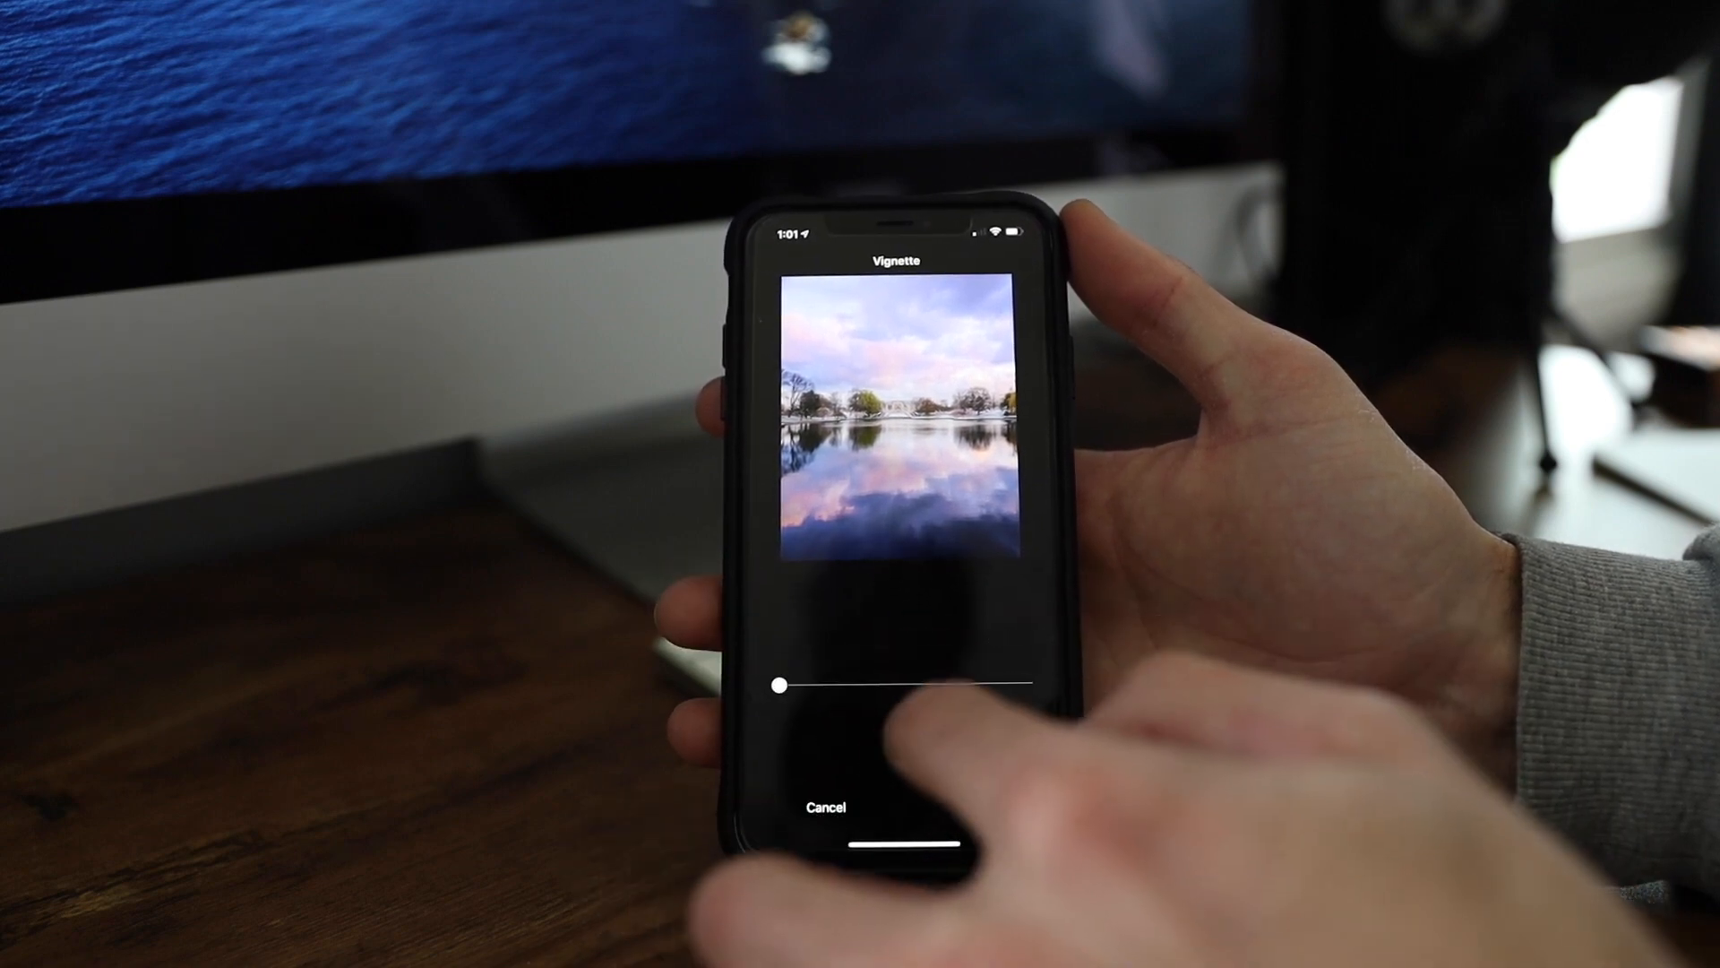